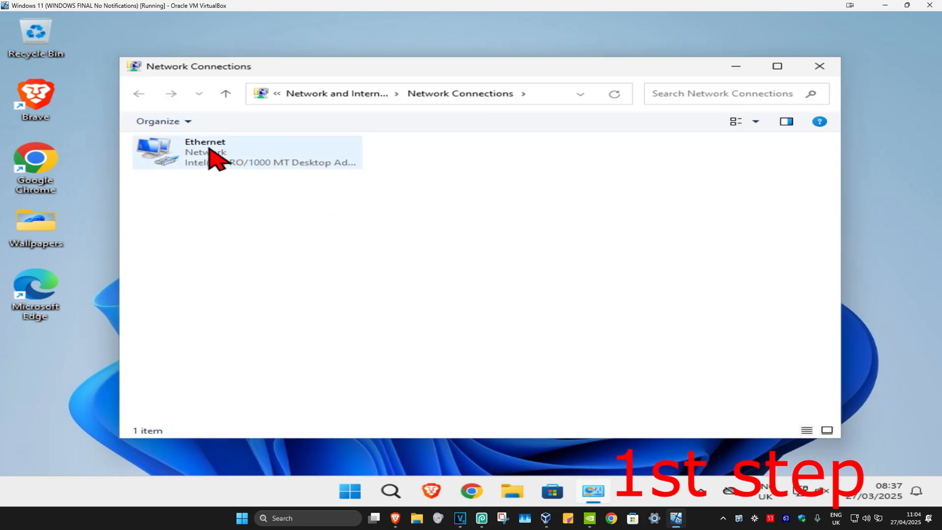
Bring up the Ethernet connection's status window and its Properties dialog.
{"action": "double_click", "coordinate": [216, 151]}
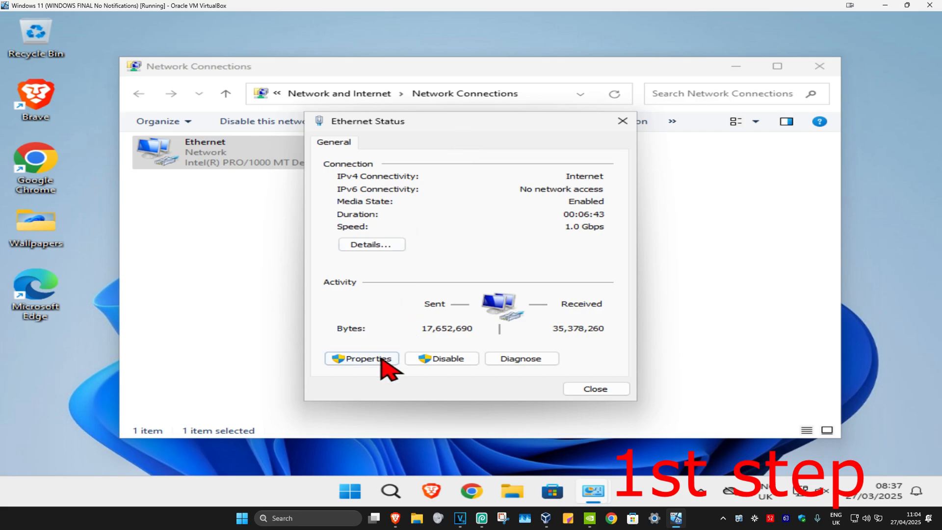
{"action": "left_click", "coordinate": [361, 358]}
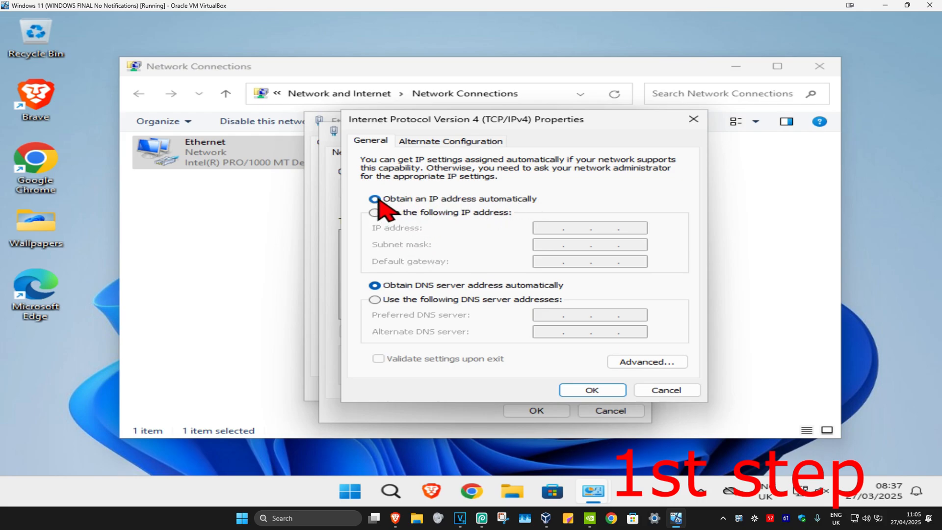
Set manual IPv4 DNS servers 8.8.8.8 and 8.8.4.4 on Ethernet and confirm both dialogs.
{"action": "left_click", "coordinate": [374, 198]}
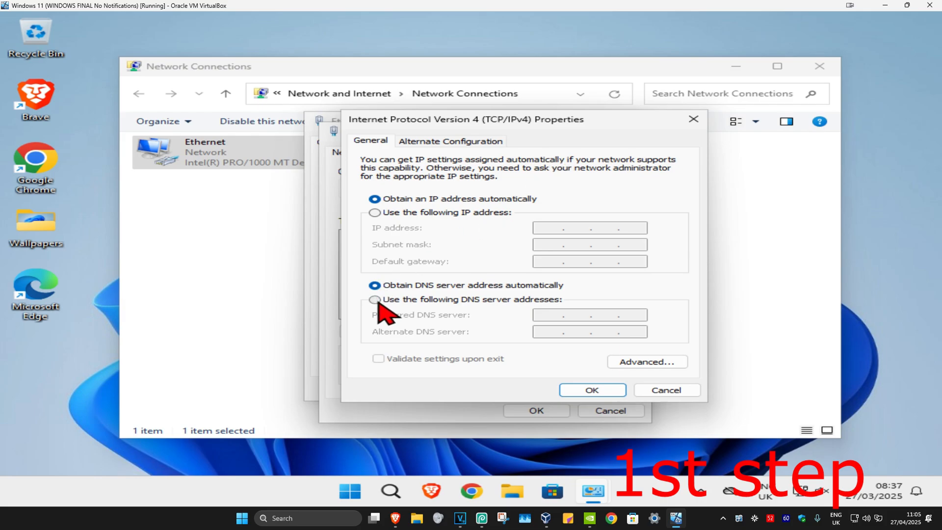
{"action": "left_click", "coordinate": [375, 299]}
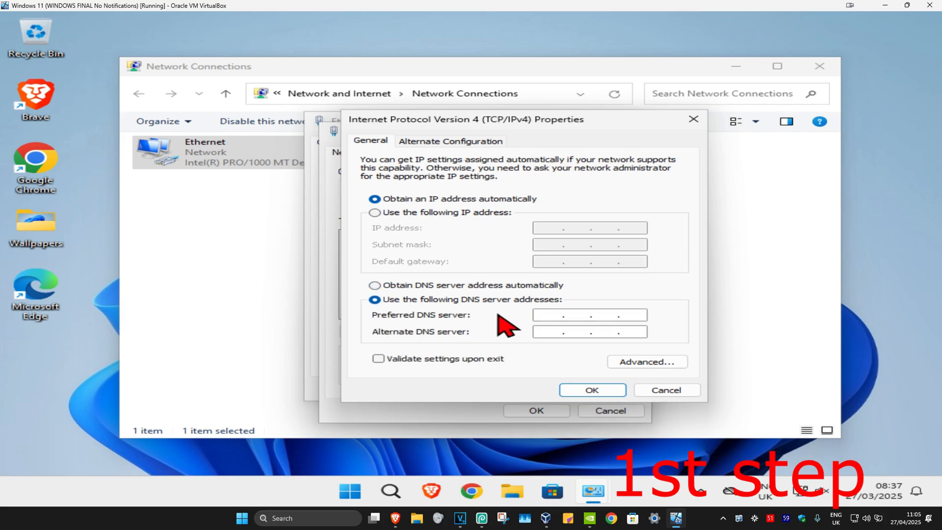
{"action": "type", "text": "8.8.8.8"}
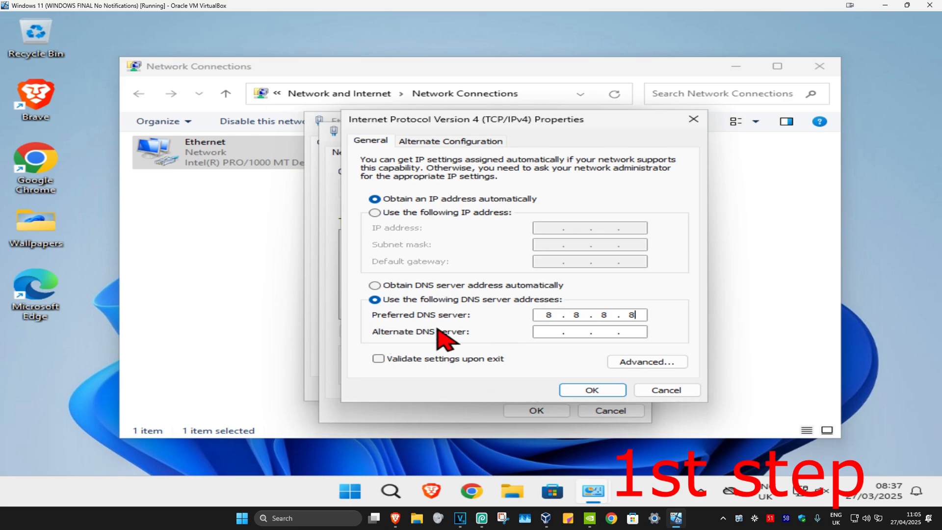
{"action": "type", "text": "8.8.4."}
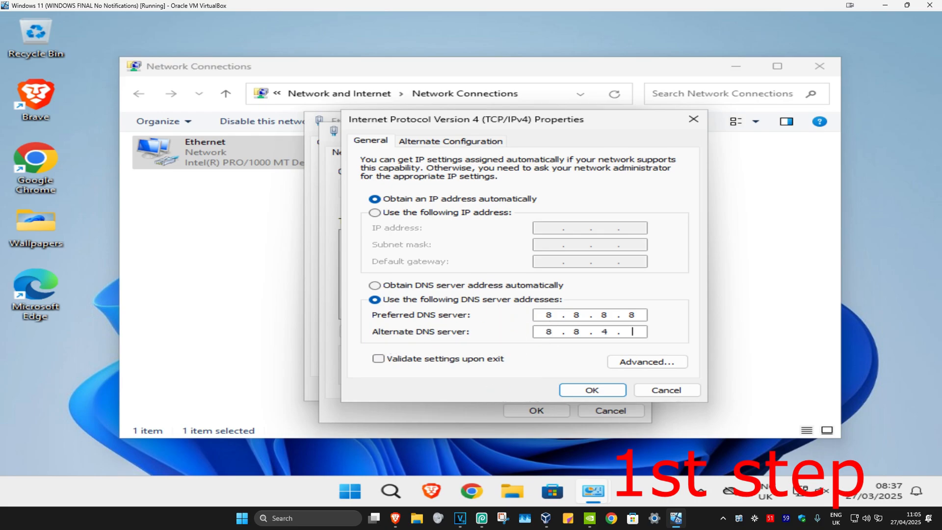
{"action": "left_click", "coordinate": [591, 389]}
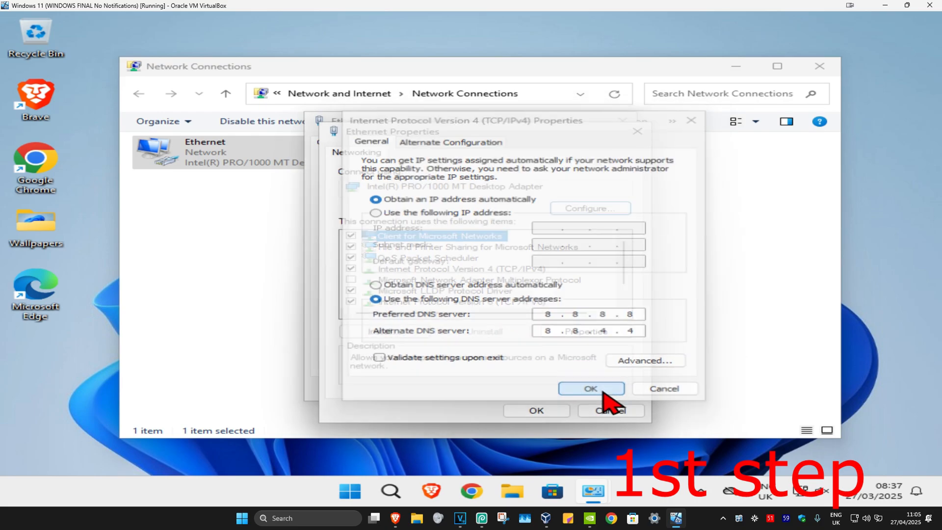
{"action": "left_click", "coordinate": [590, 388]}
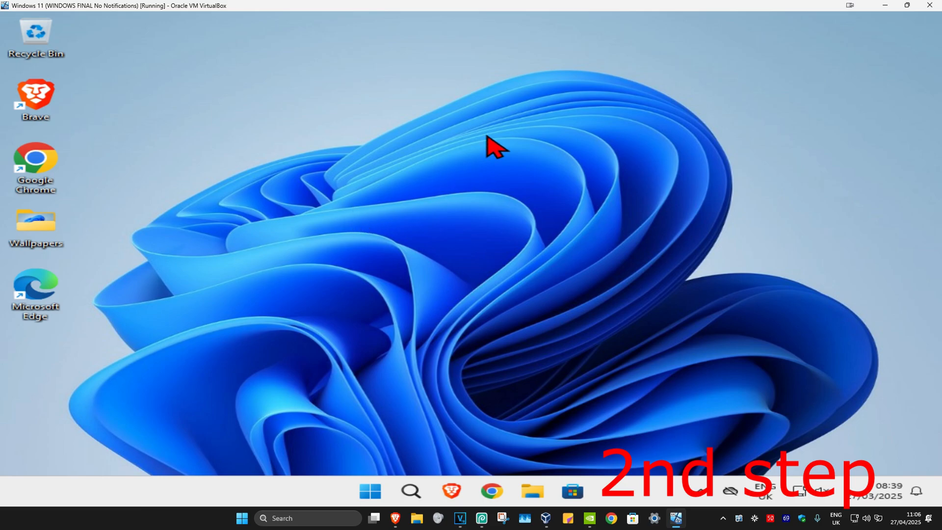
Launch Command Prompt from a 'cmd' search as administrator, approving User Account Control.
{"action": "left_click", "coordinate": [410, 491]}
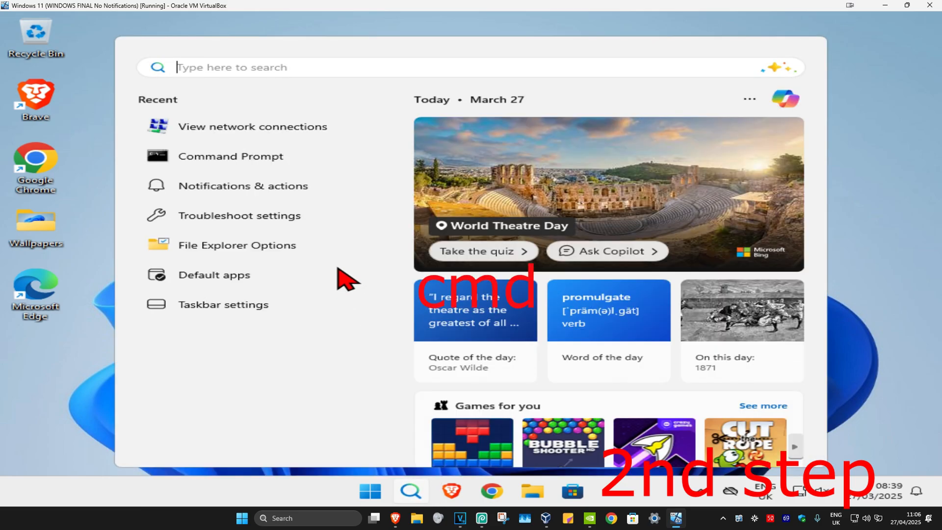
{"action": "type", "text": "cmd"}
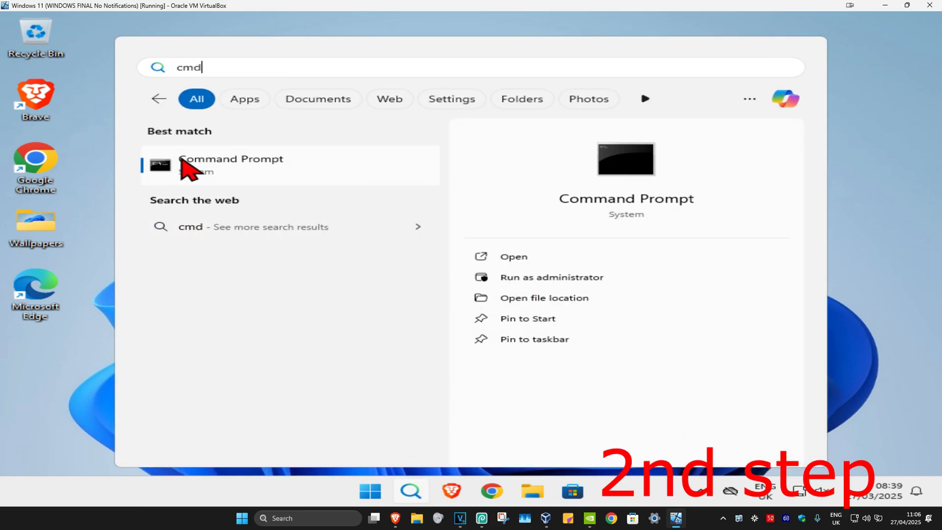
{"action": "left_click", "coordinate": [550, 276]}
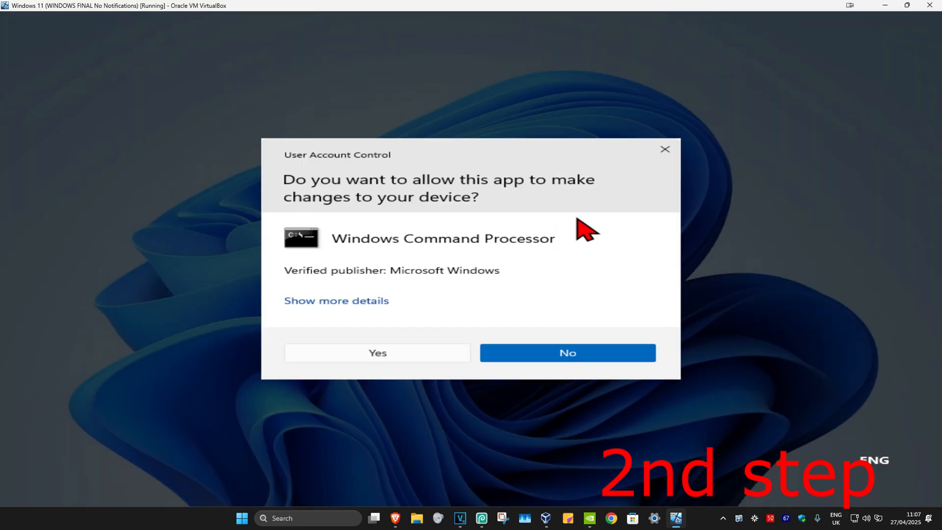
{"action": "left_click", "coordinate": [377, 353]}
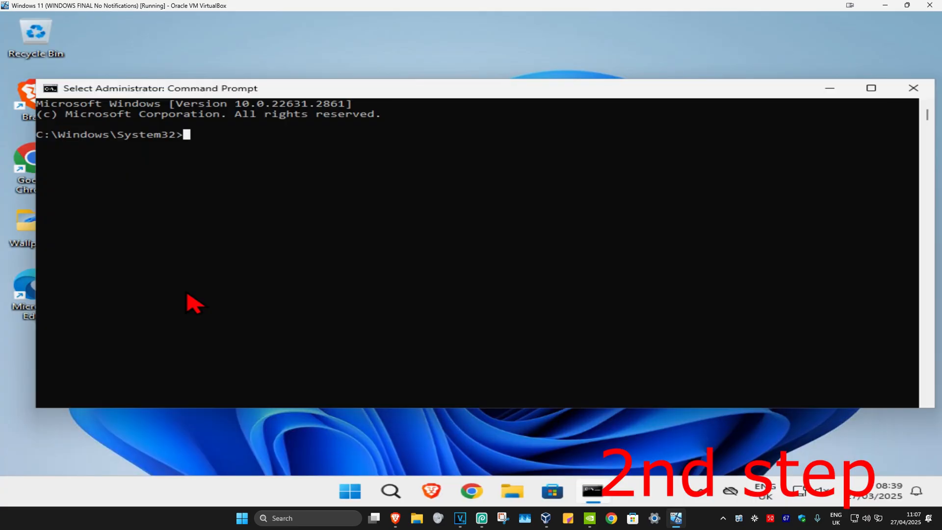
Run ipconfig /flushdns and netsh winsock reset in the elevated prompt.
{"action": "type", "text": "ipconfig /fl"}
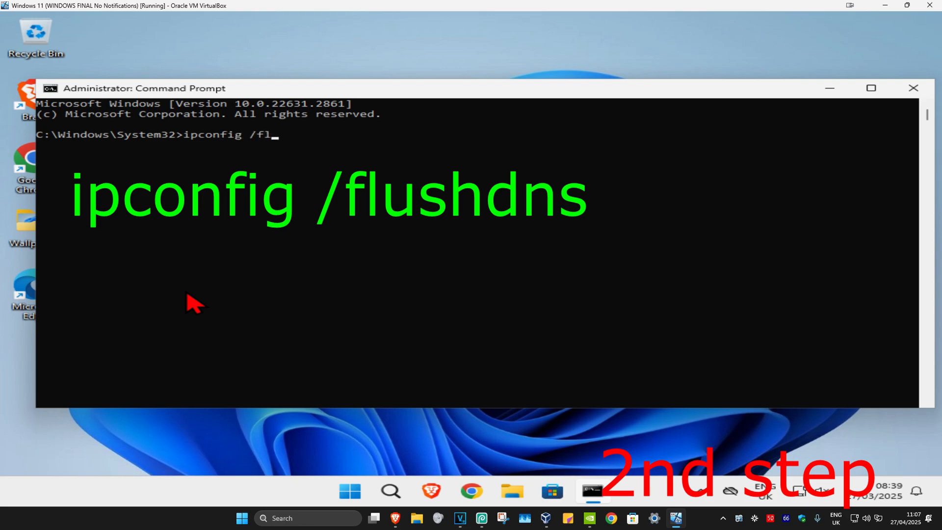
{"action": "key", "text": "enter"}
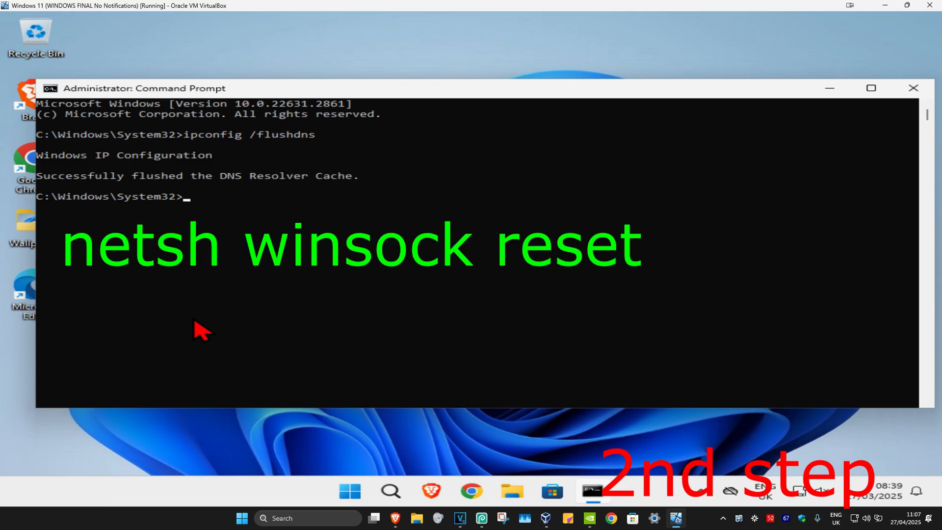
{"action": "type", "text": "netsh winsock reset"}
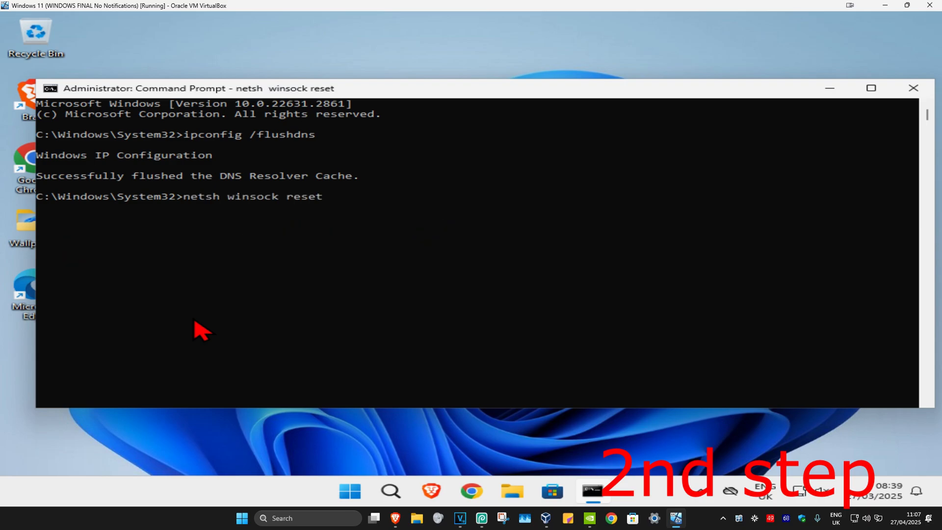
{"action": "key", "text": "enter"}
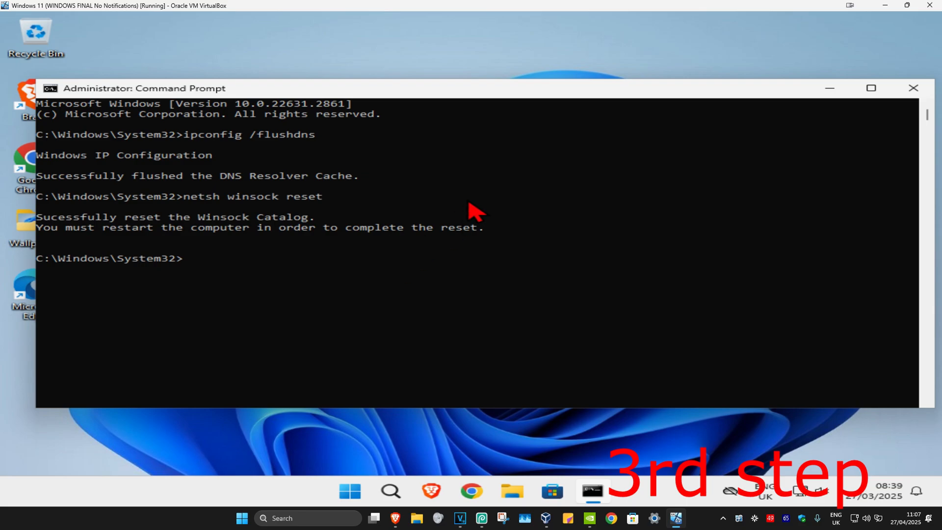